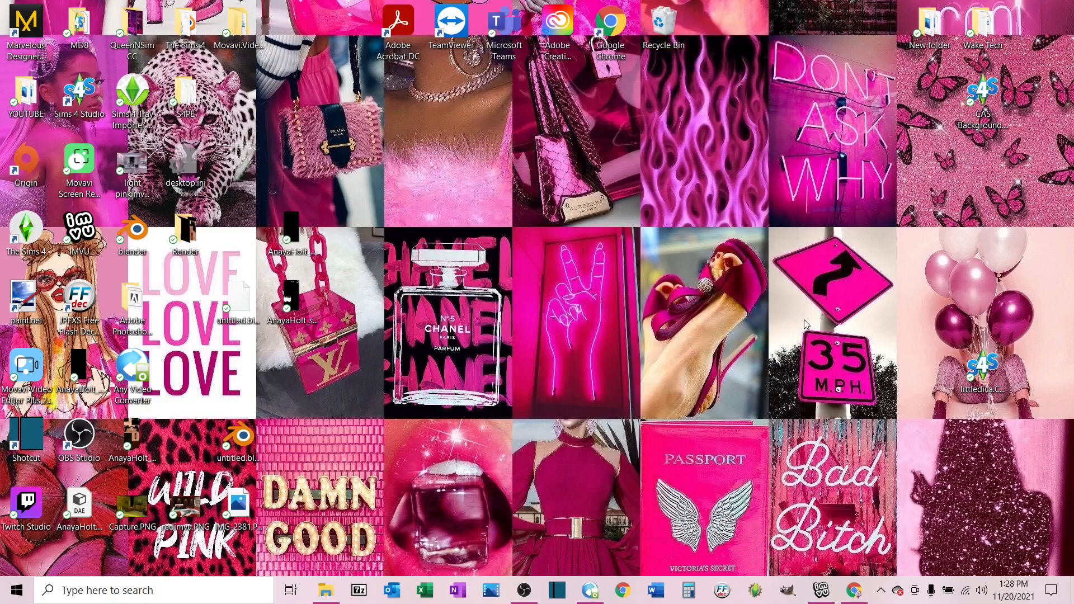
mouse_move(197, 454)
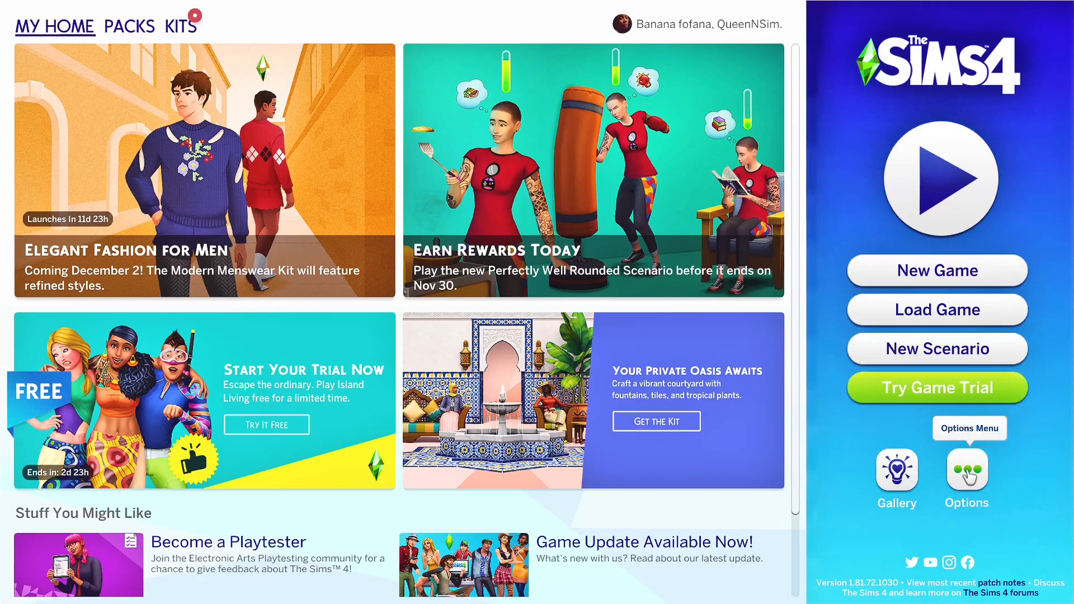
Reach the Other section of Game Options from the main menu
left_click(966, 474)
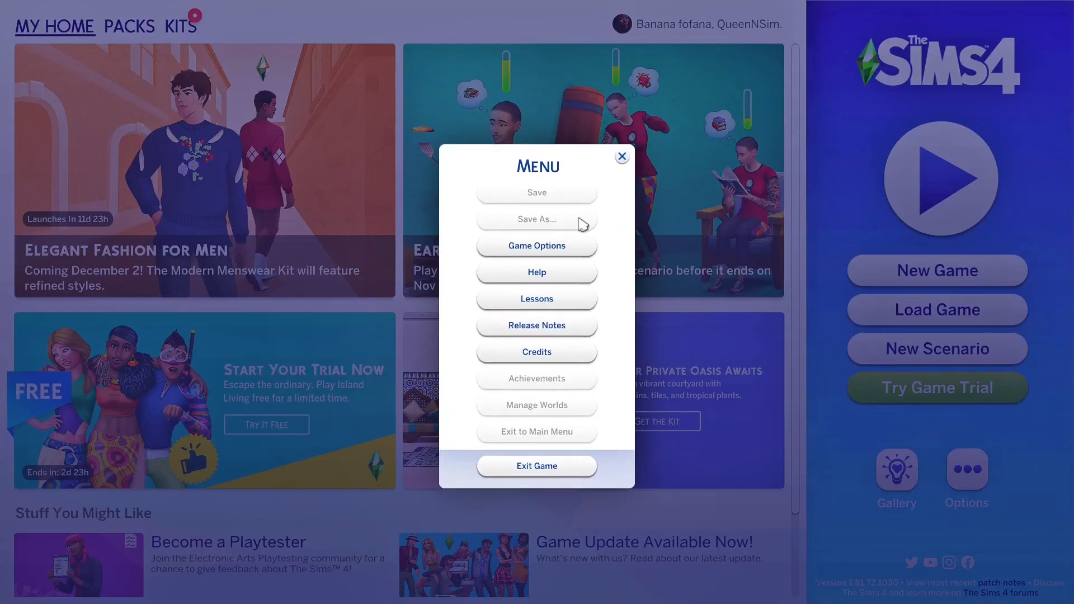
left_click(536, 245)
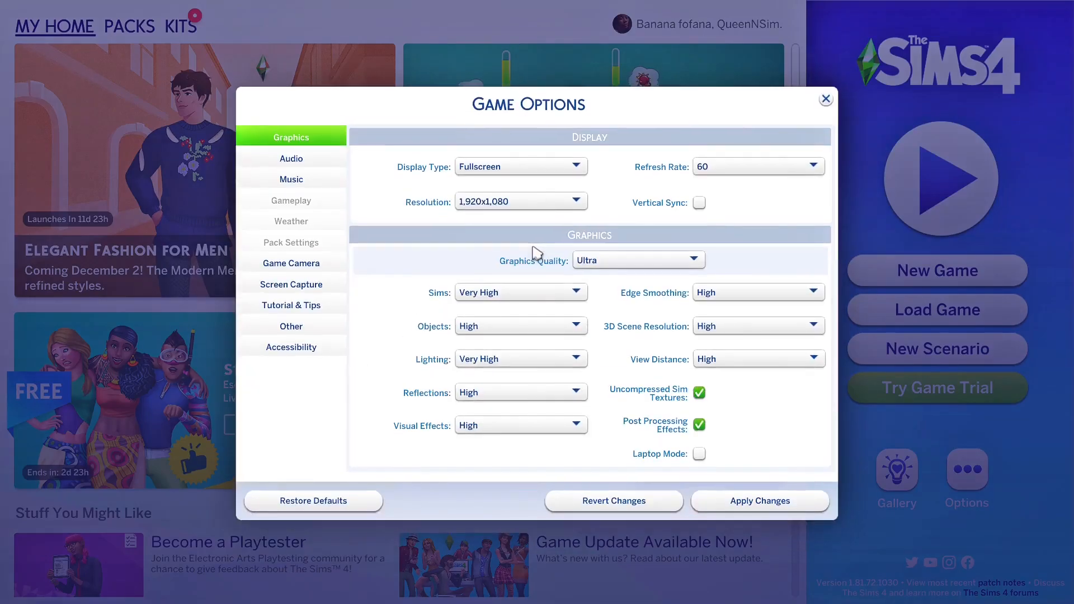
mouse_move(291, 325)
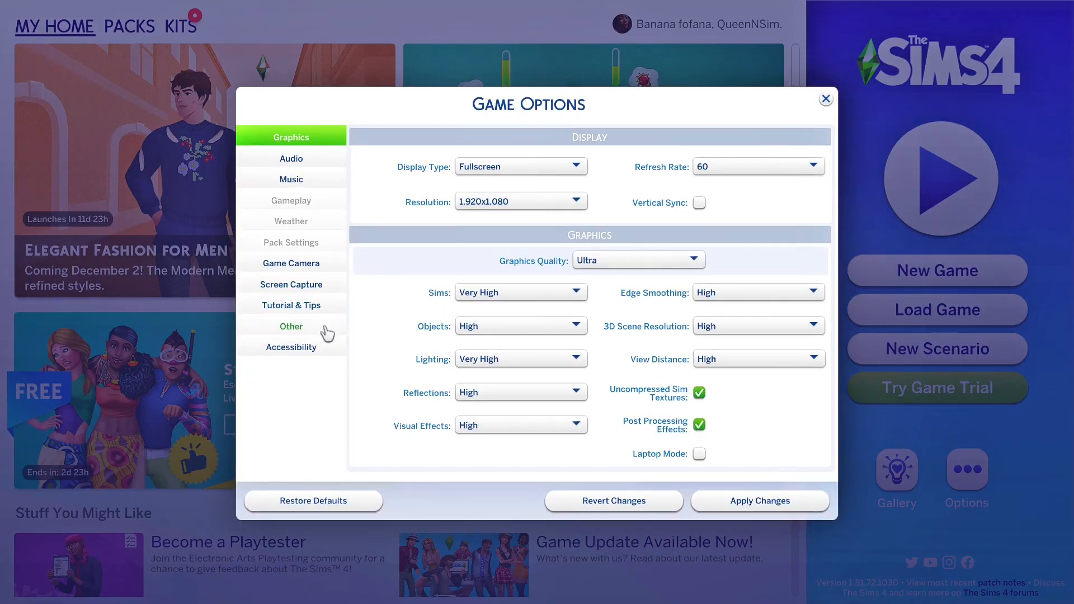
left_click(291, 325)
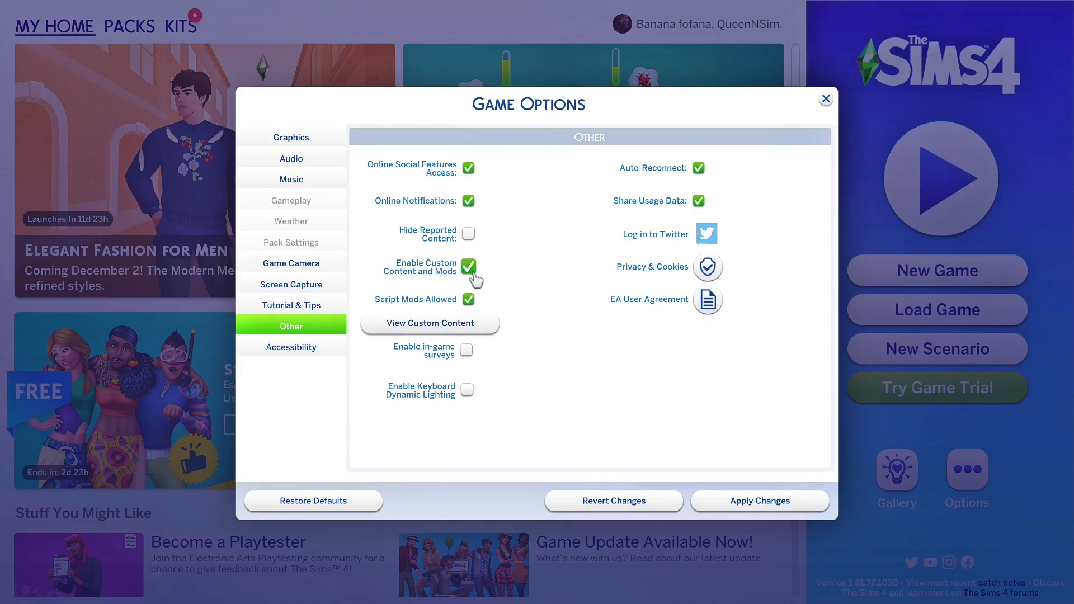
mouse_move(469, 267)
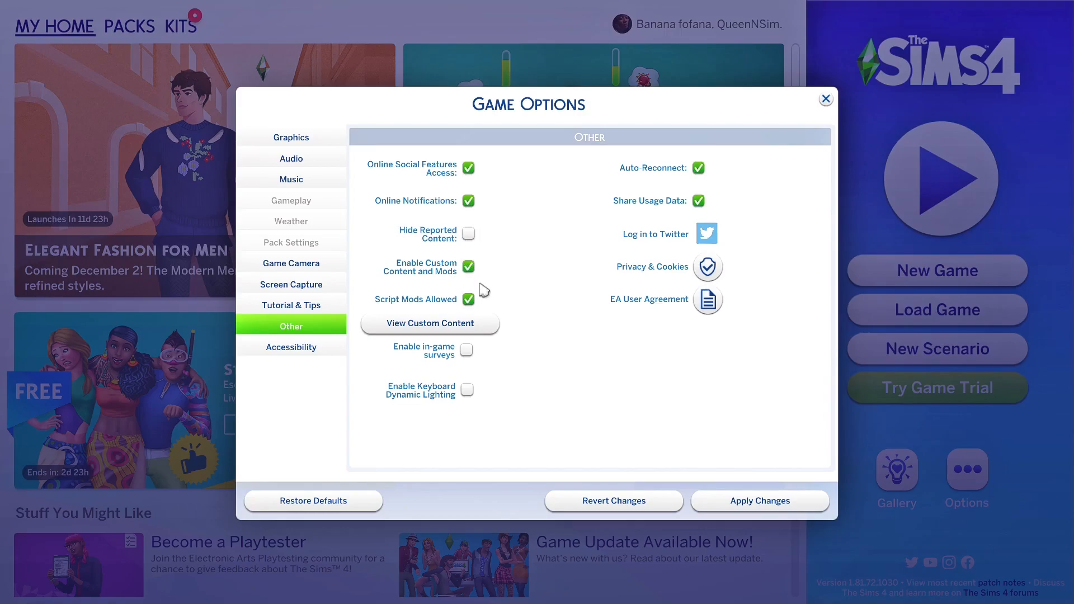
mouse_move(735, 471)
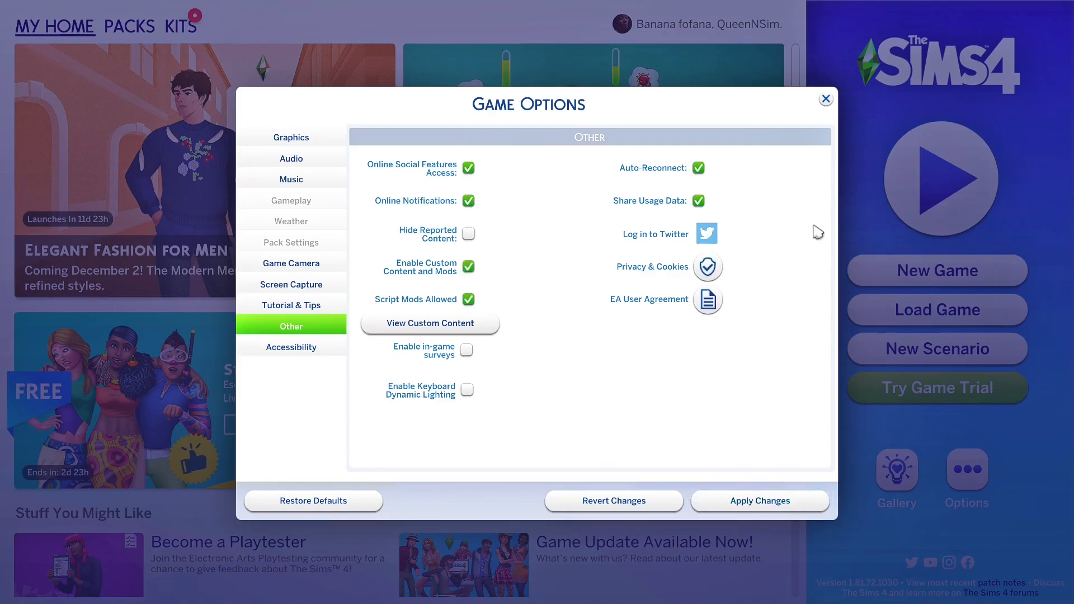
mouse_move(802, 376)
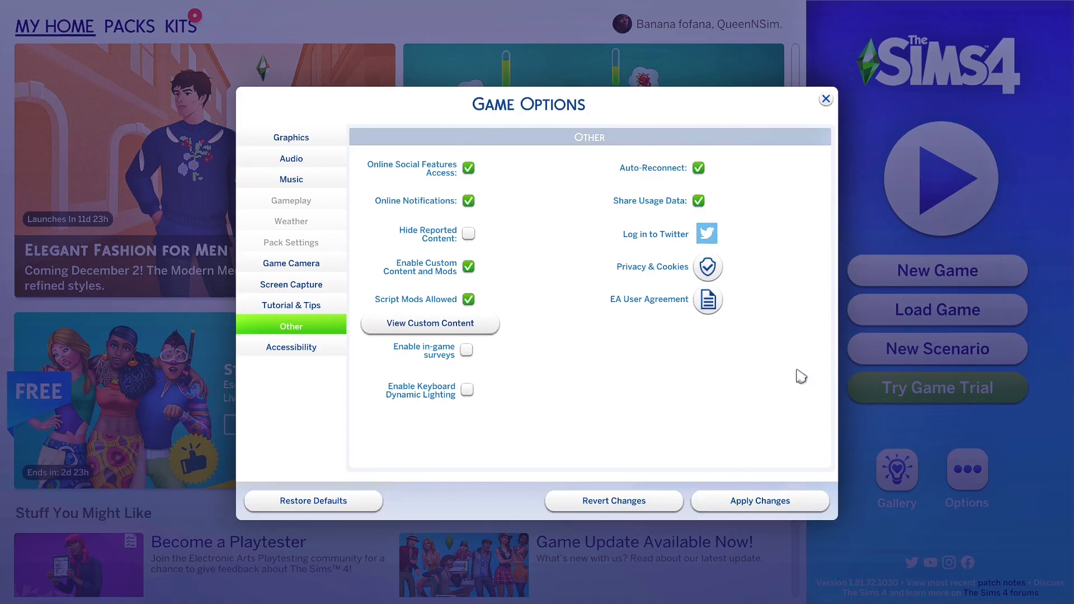
mouse_move(538, 259)
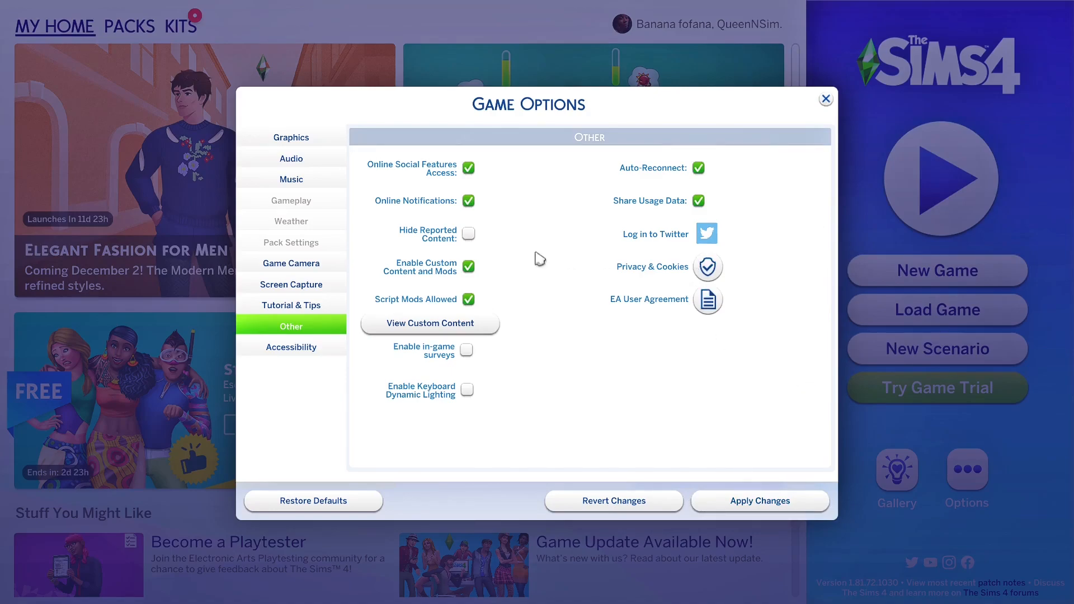
mouse_move(598, 248)
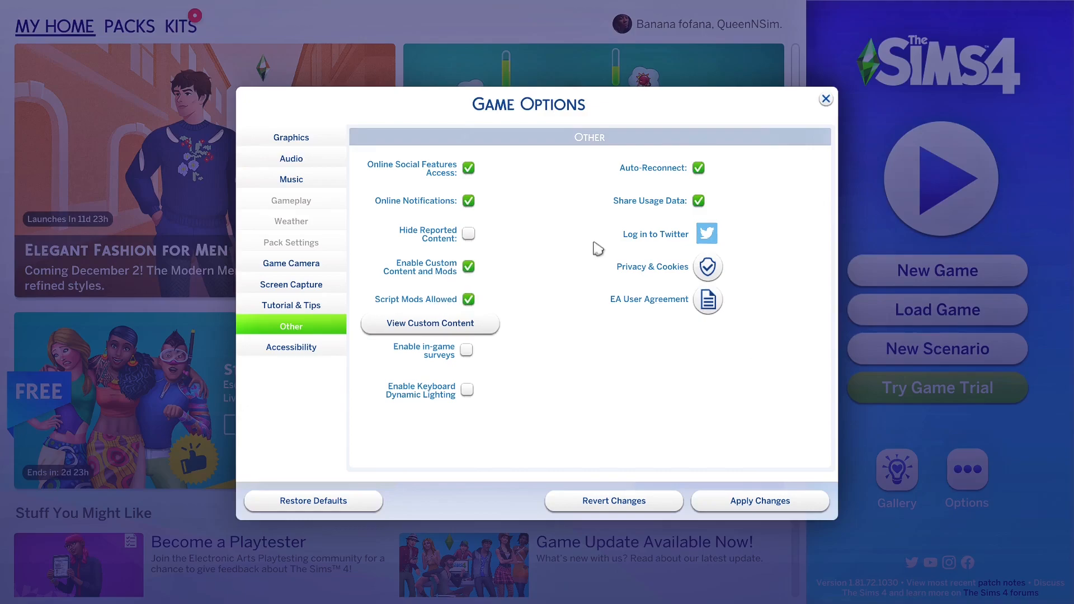
mouse_move(467, 300)
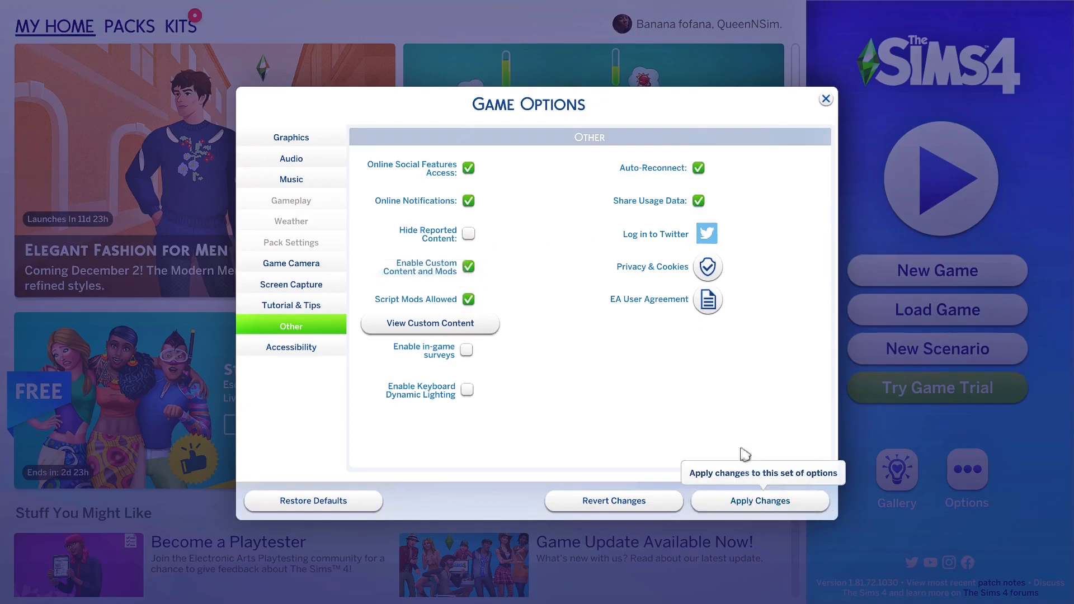
mouse_move(927, 481)
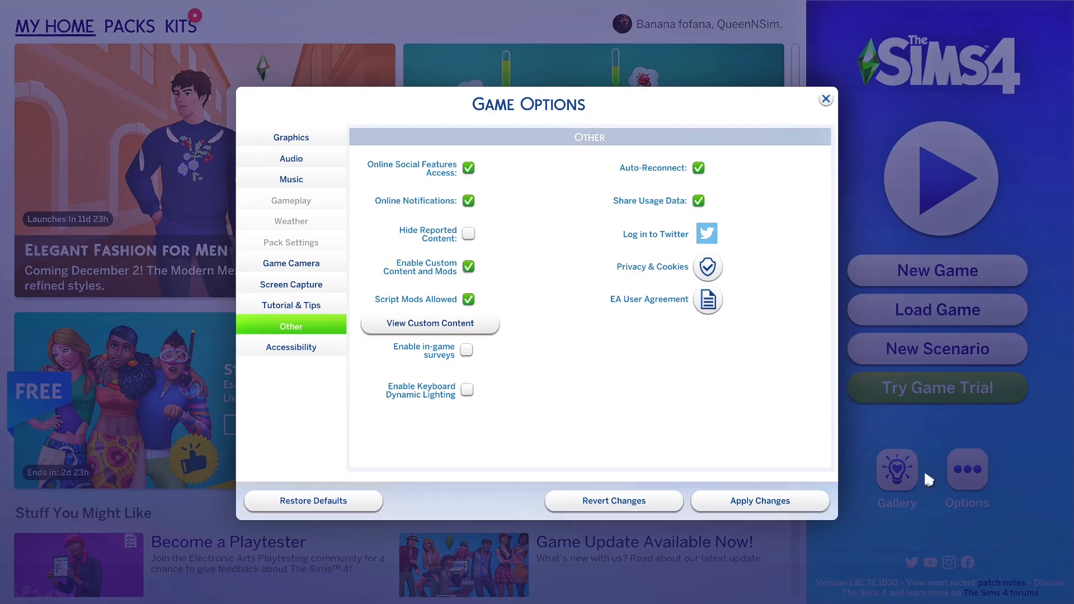
mouse_move(870, 447)
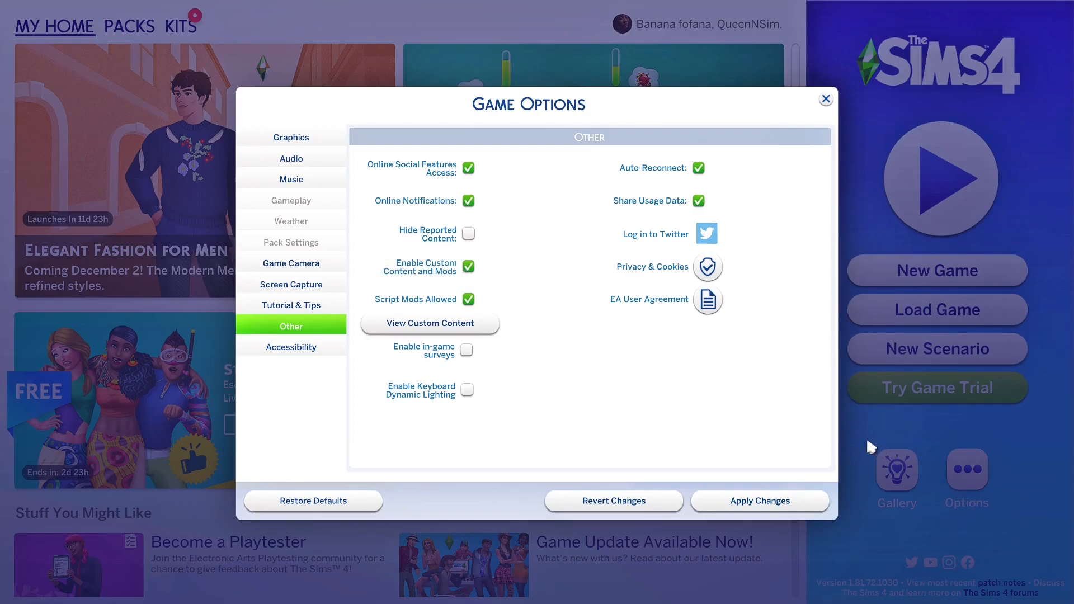
mouse_move(822, 277)
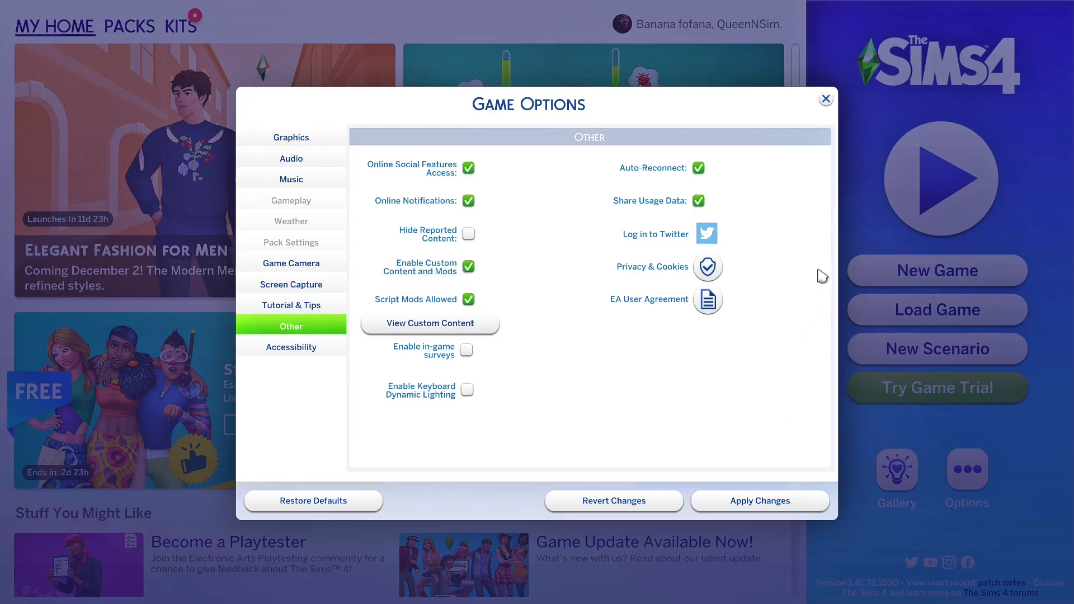
mouse_move(789, 149)
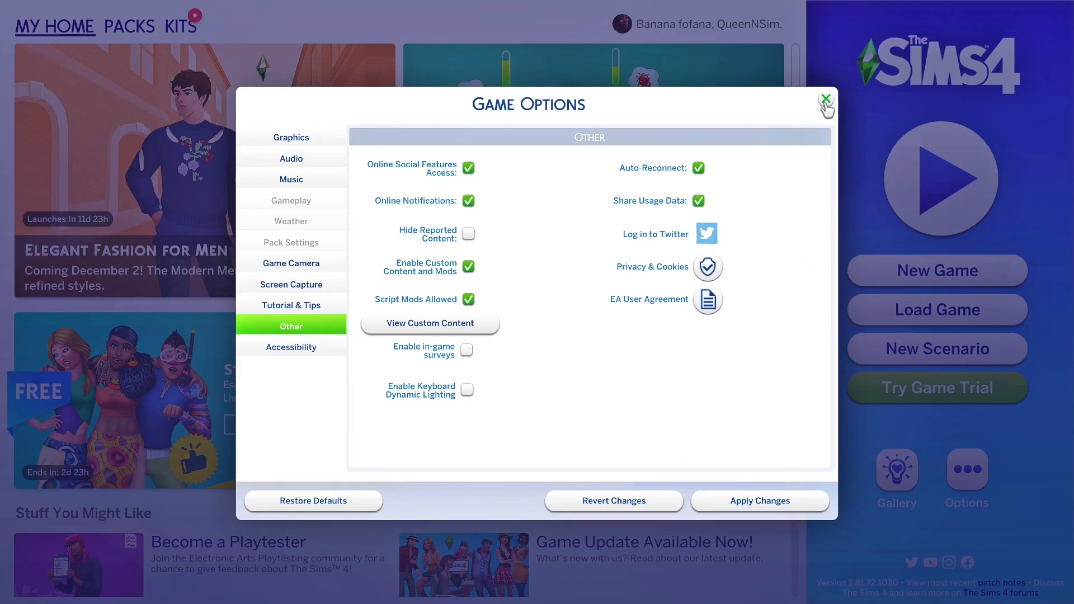
Dismiss the Game Options window, returning to the main menu with mods enabled
left_click(826, 105)
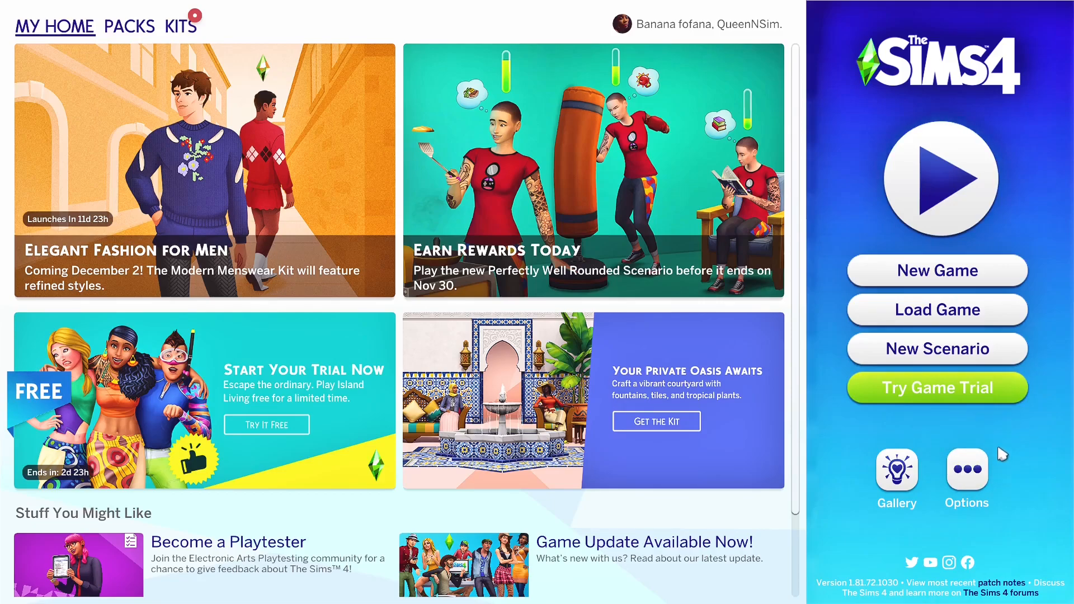
mouse_move(967, 472)
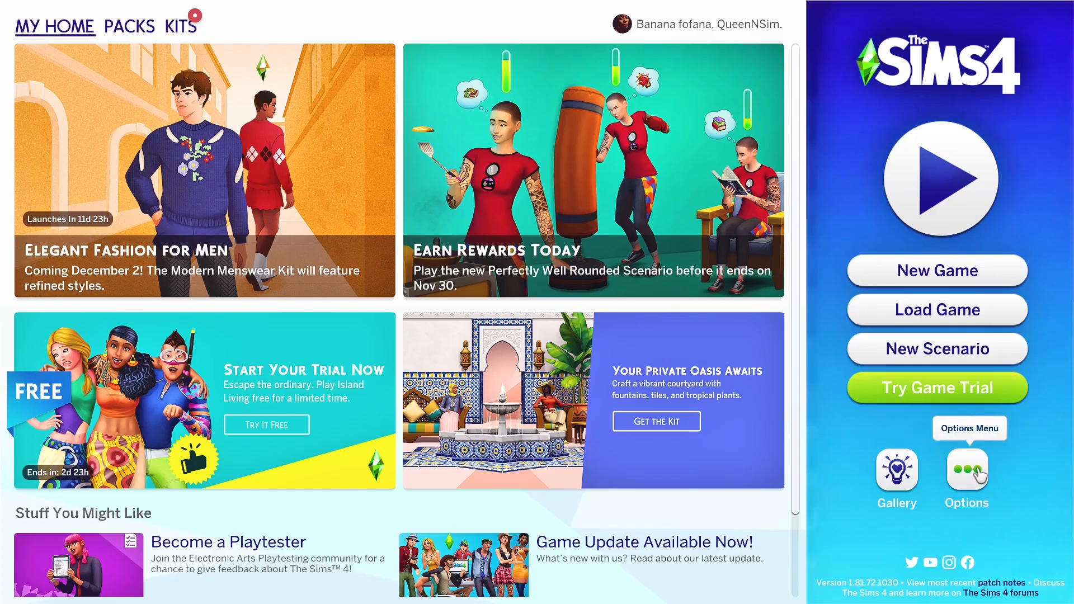